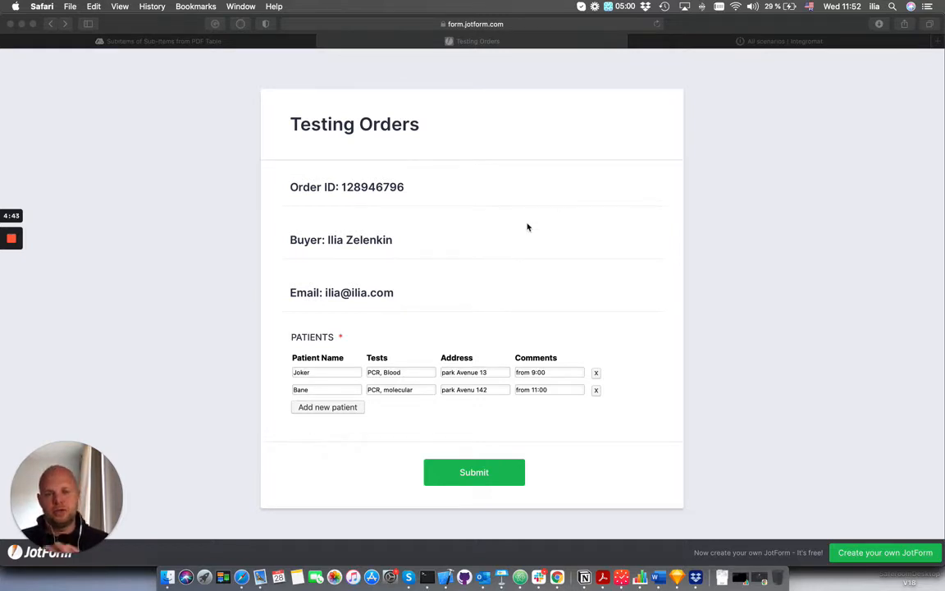
pyautogui.moveTo(365, 337)
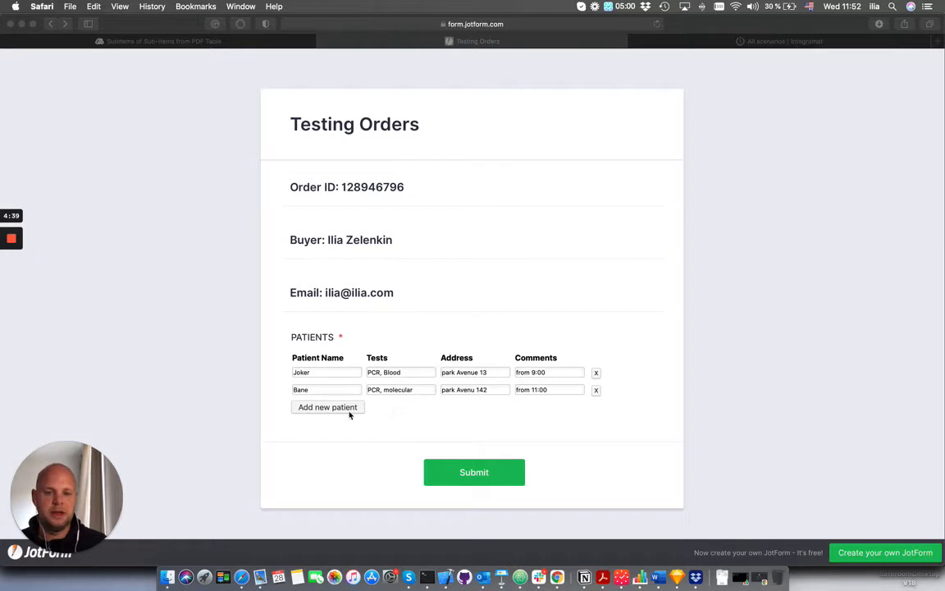
pyautogui.moveTo(425, 431)
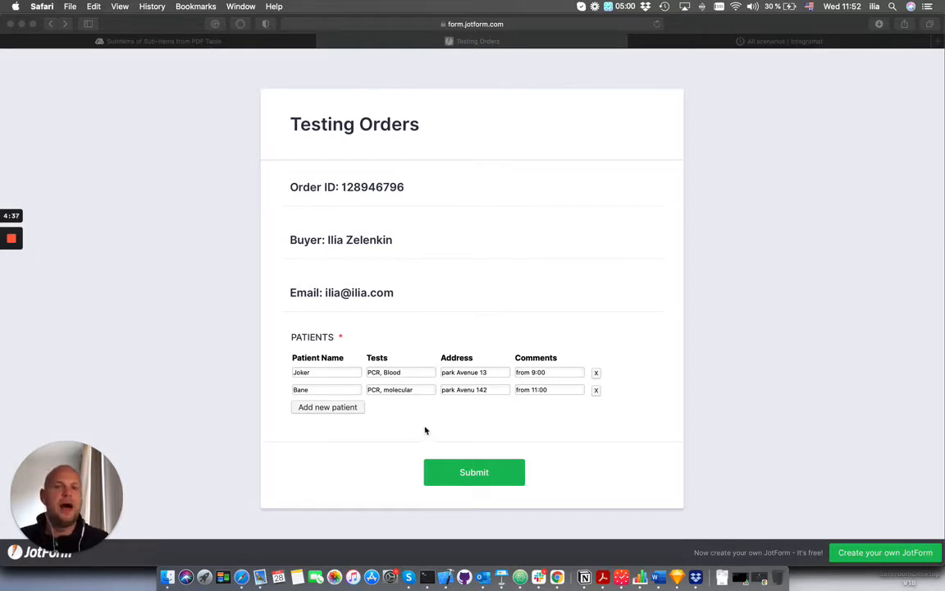
pyautogui.moveTo(351, 421)
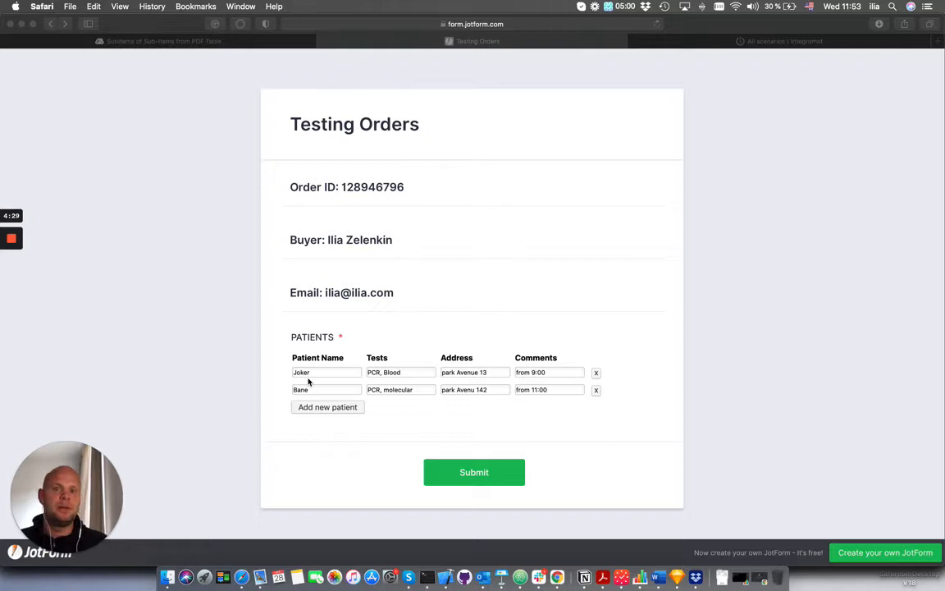
pyautogui.moveTo(334, 413)
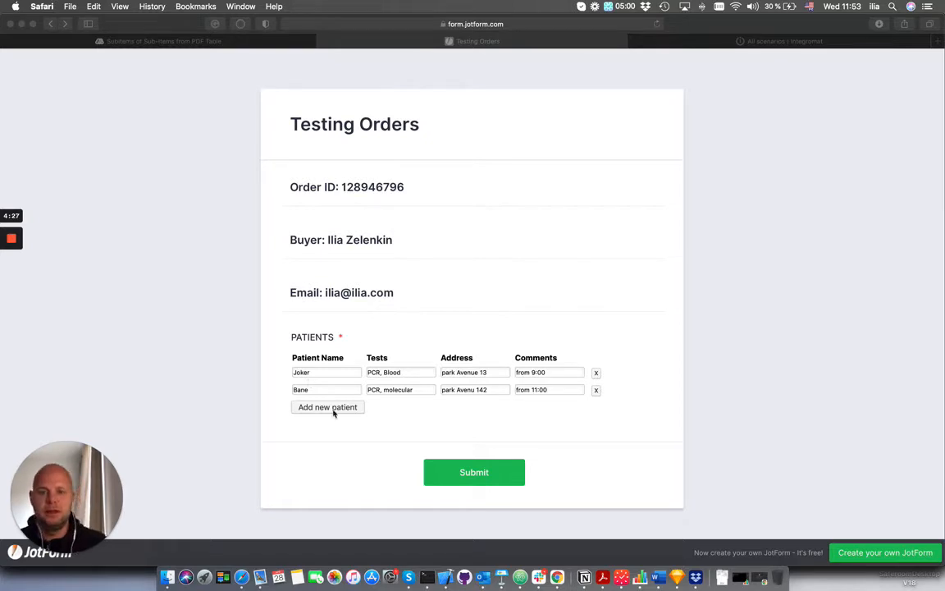
# Add patient Riddler (PCR, park Avenye 134, from 13:00) and submit the order form
pyautogui.click(327, 407)
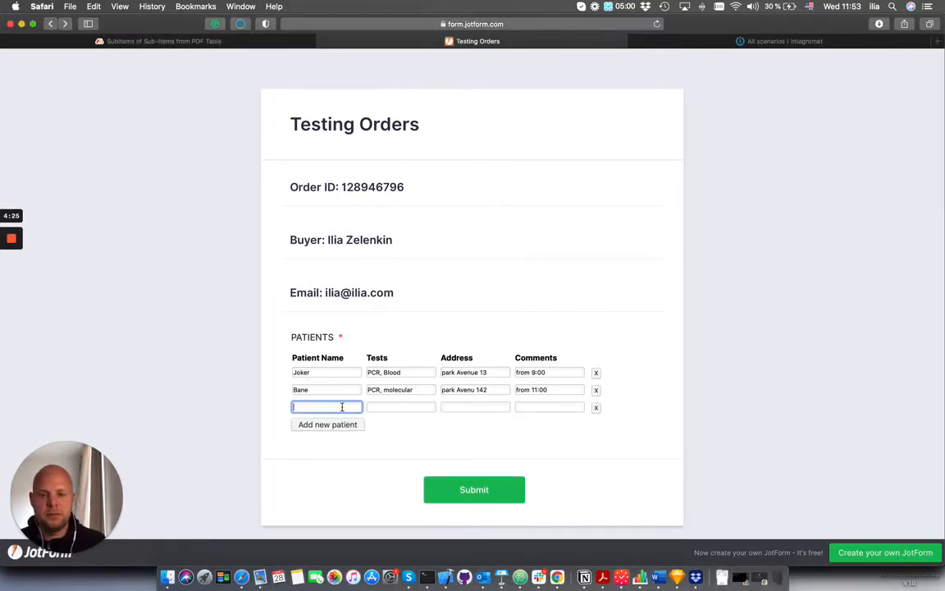
pyautogui.write('Riddler')
pyautogui.click(400, 407)
pyautogui.write('PCR')
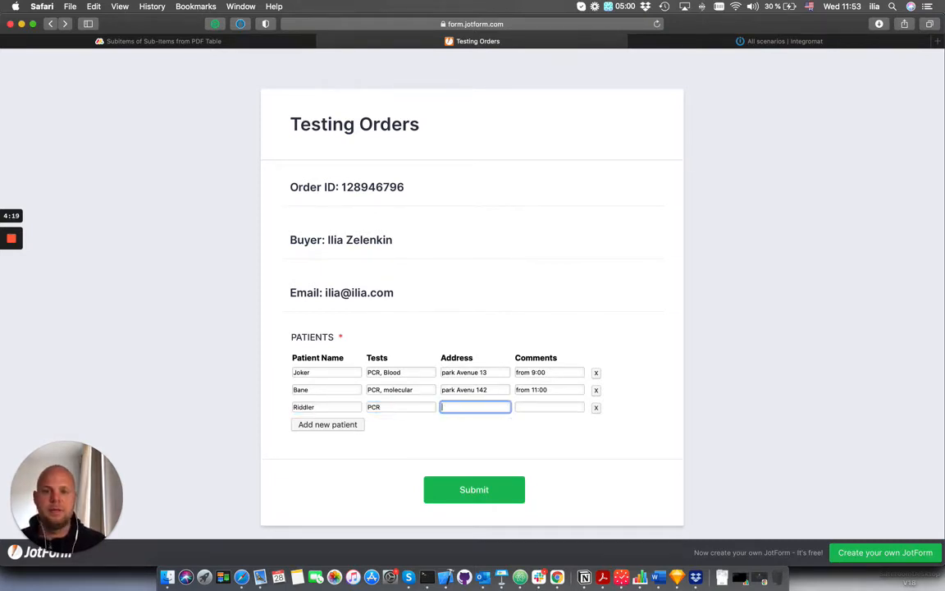
pyautogui.moveTo(561, 446)
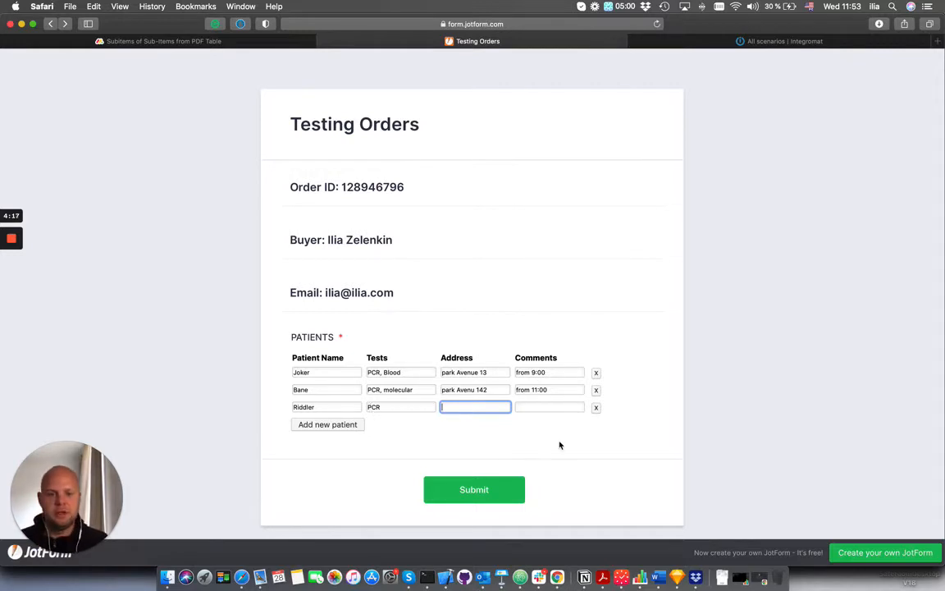
pyautogui.write('park Avenye 13')
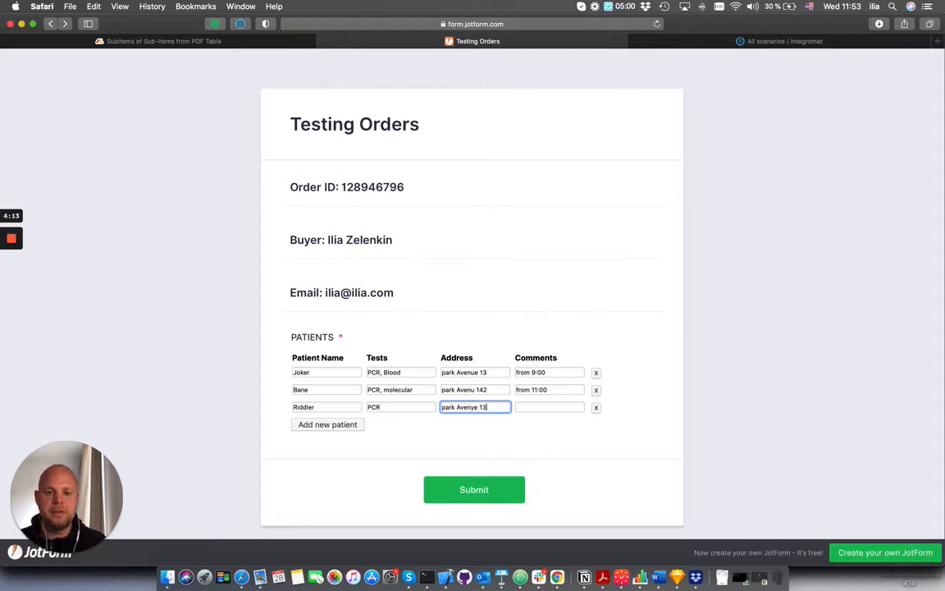
pyautogui.write('fr')
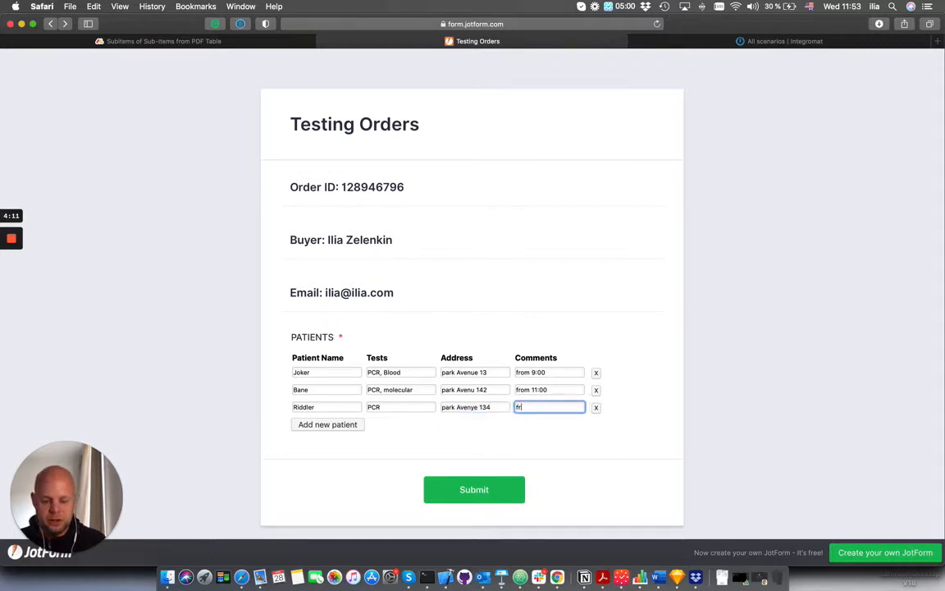
pyautogui.write('from 13:00')
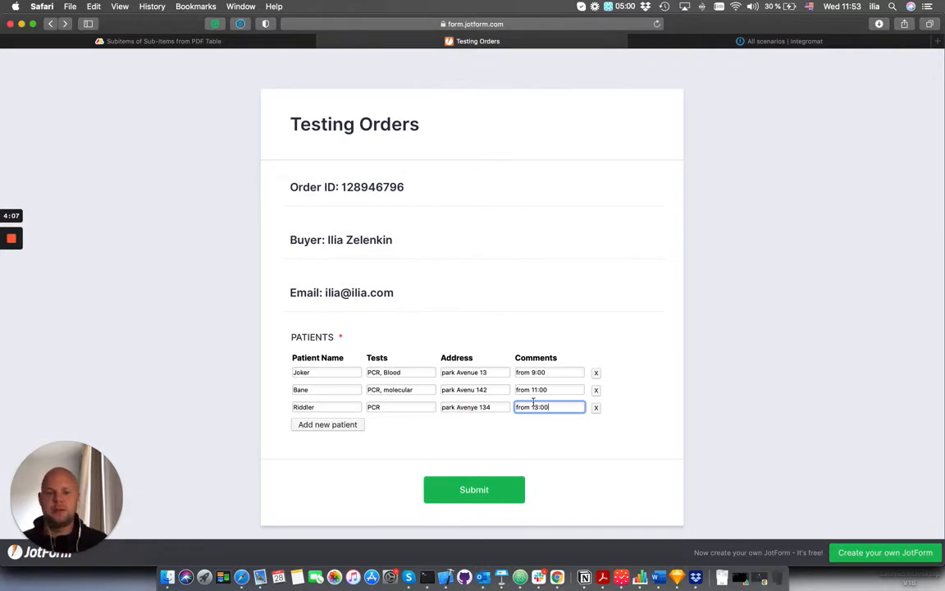
pyautogui.click(473, 489)
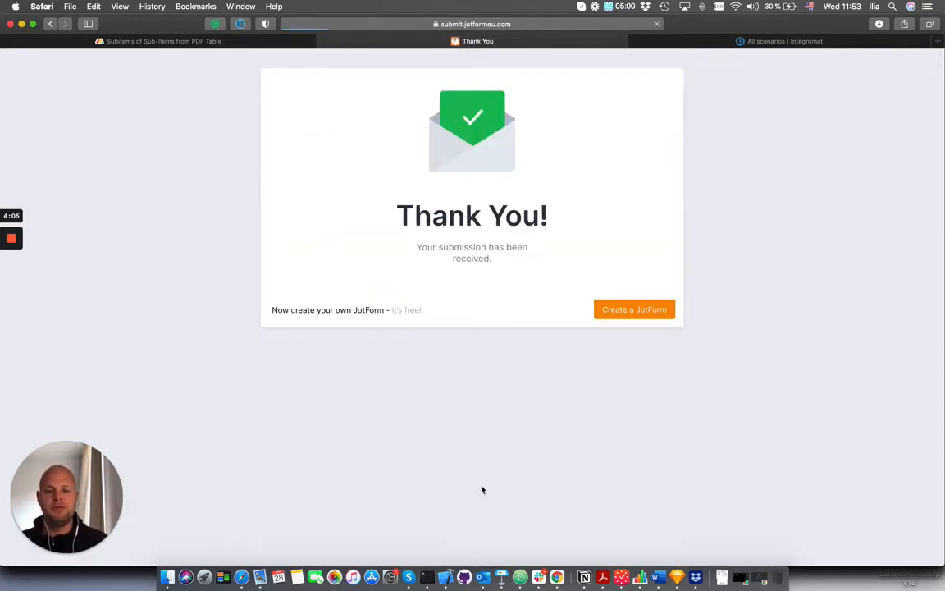
pyautogui.moveTo(463, 409)
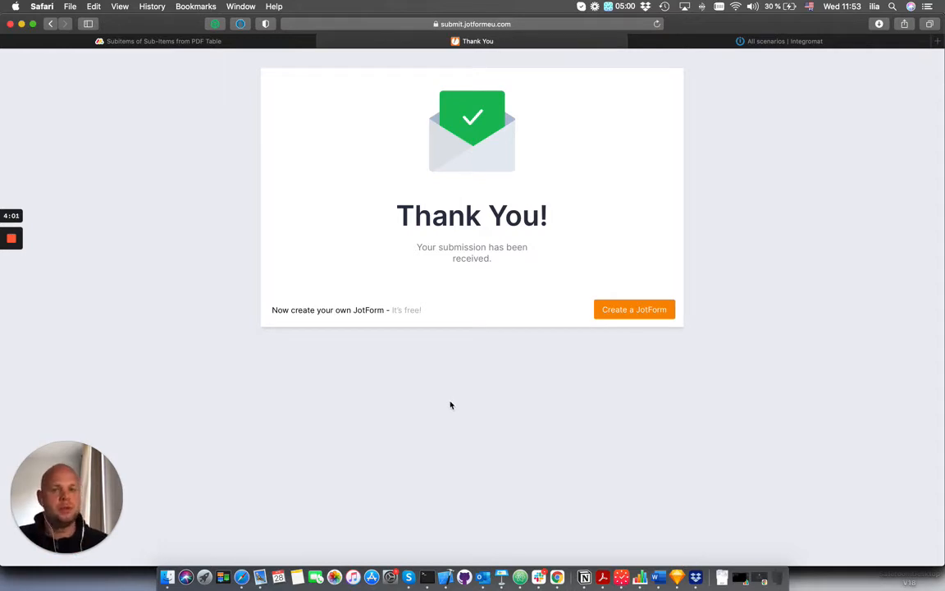
pyautogui.moveTo(239, 94)
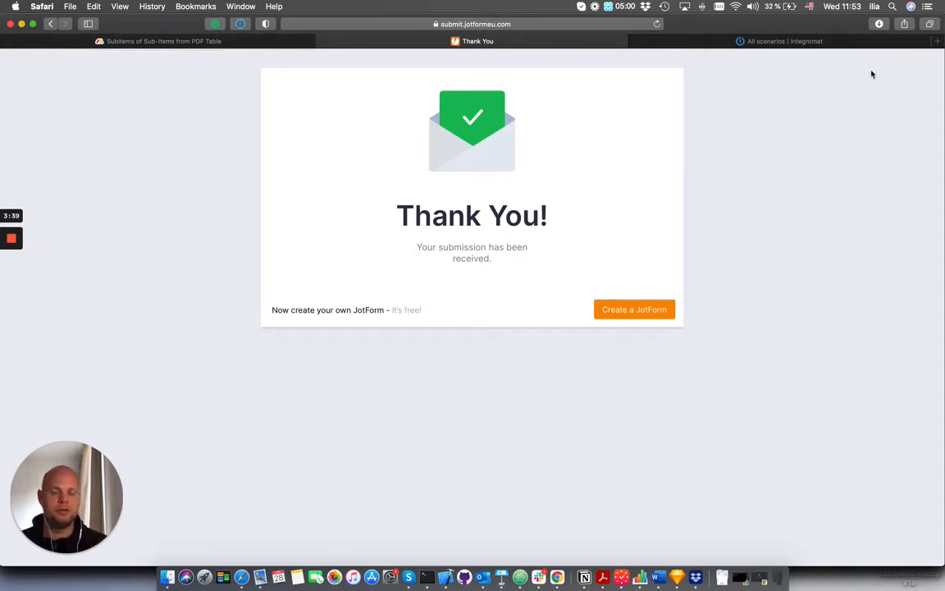
pyautogui.moveTo(866, 69)
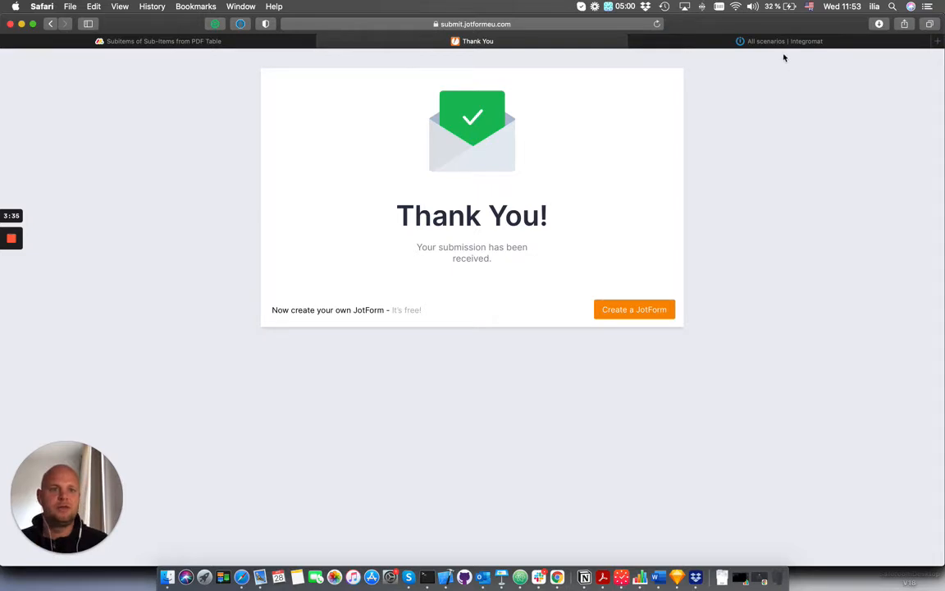
# Switch from the thank-you page to the Sub-Items from PDF Table board
pyautogui.click(163, 41)
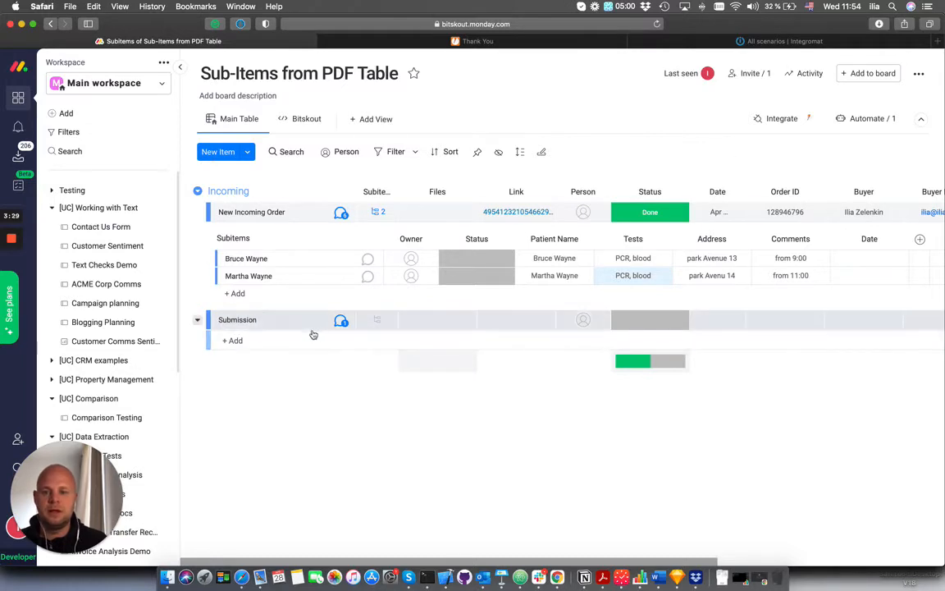
pyautogui.moveTo(340, 321)
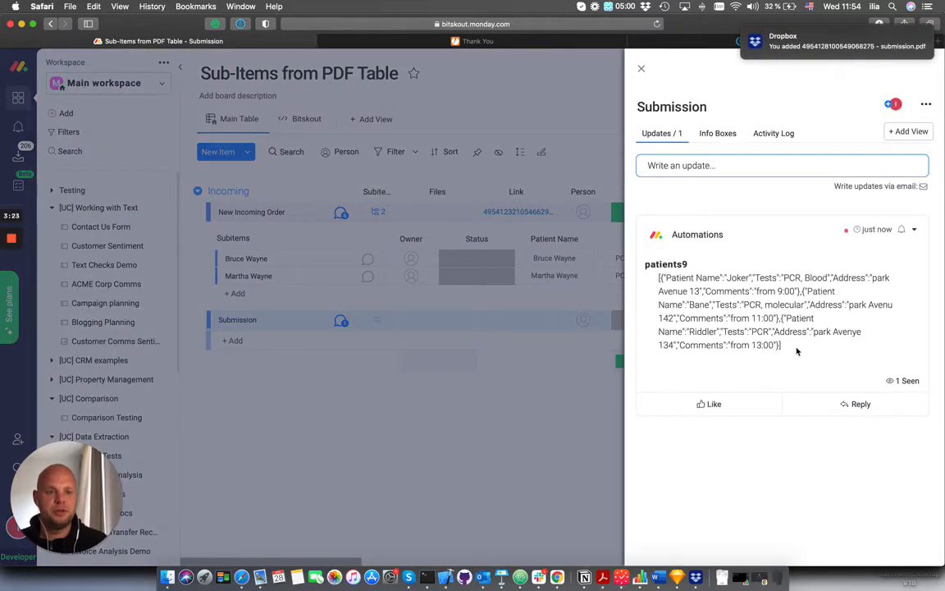
# Review the Submission item's patients JSON update, then delete the Submission item
pyautogui.tripleClick(738, 310)
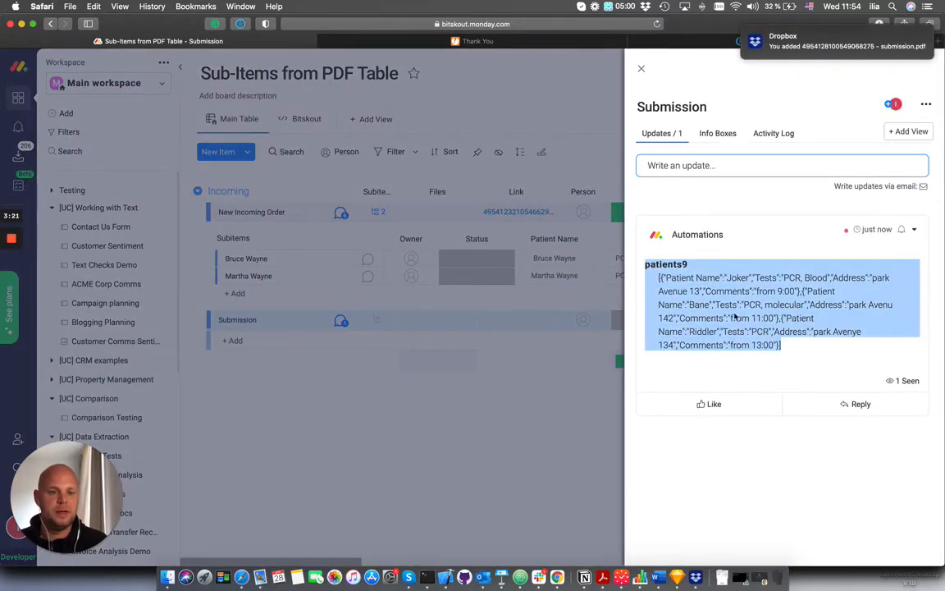
pyautogui.click(641, 68)
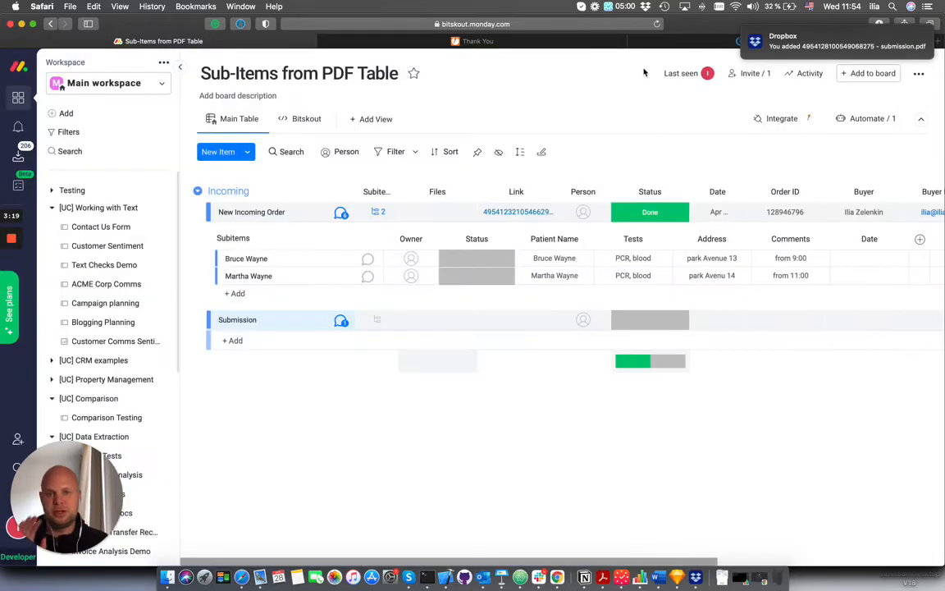
pyautogui.click(215, 319)
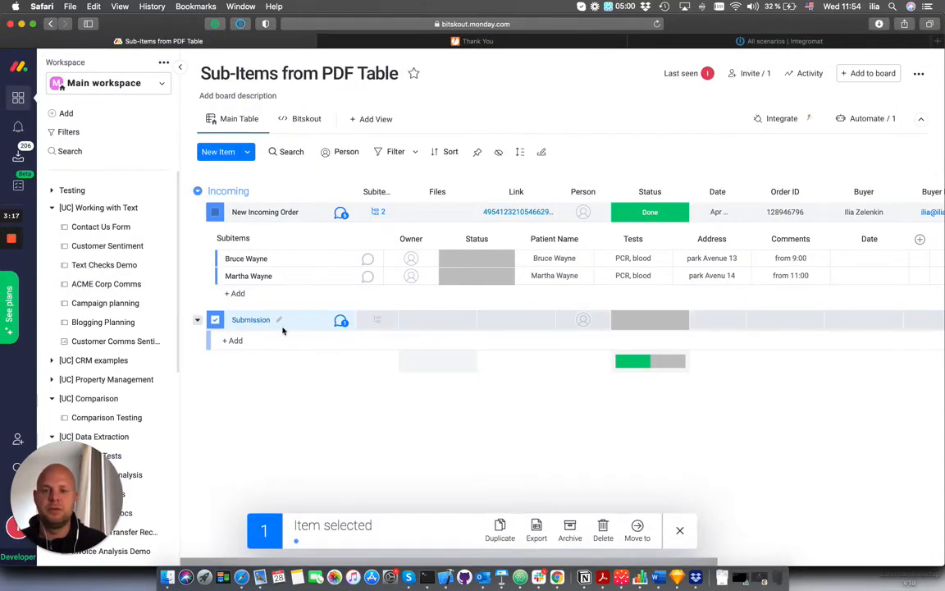
pyautogui.click(602, 525)
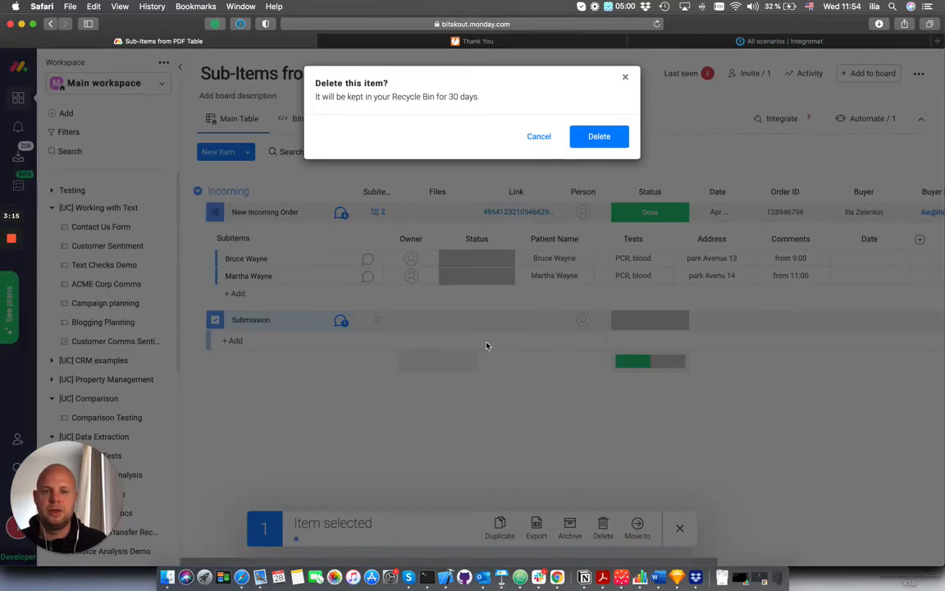
pyautogui.click(599, 136)
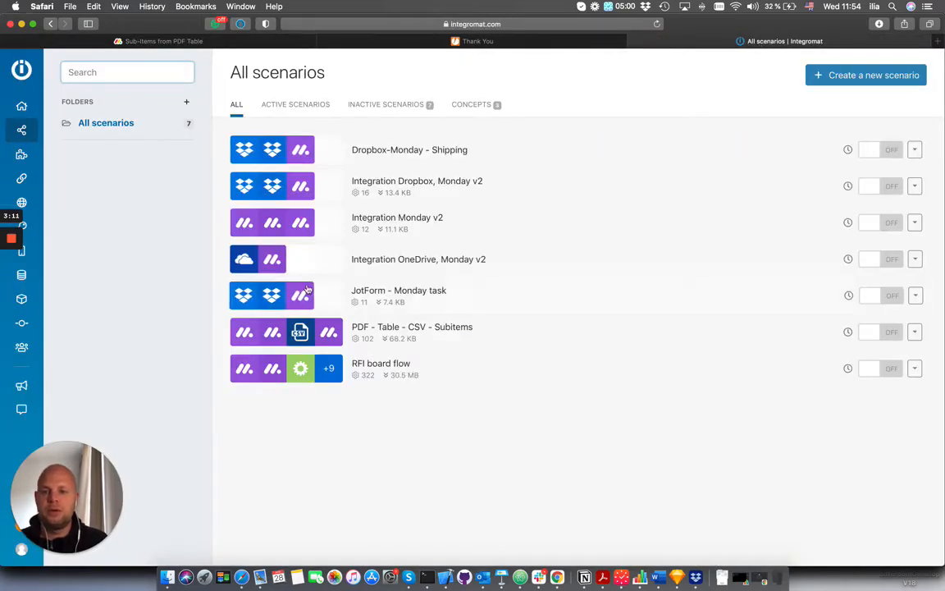
# Run the JotForm - Monday task scenario once, then switch browser tabs
pyautogui.click(399, 289)
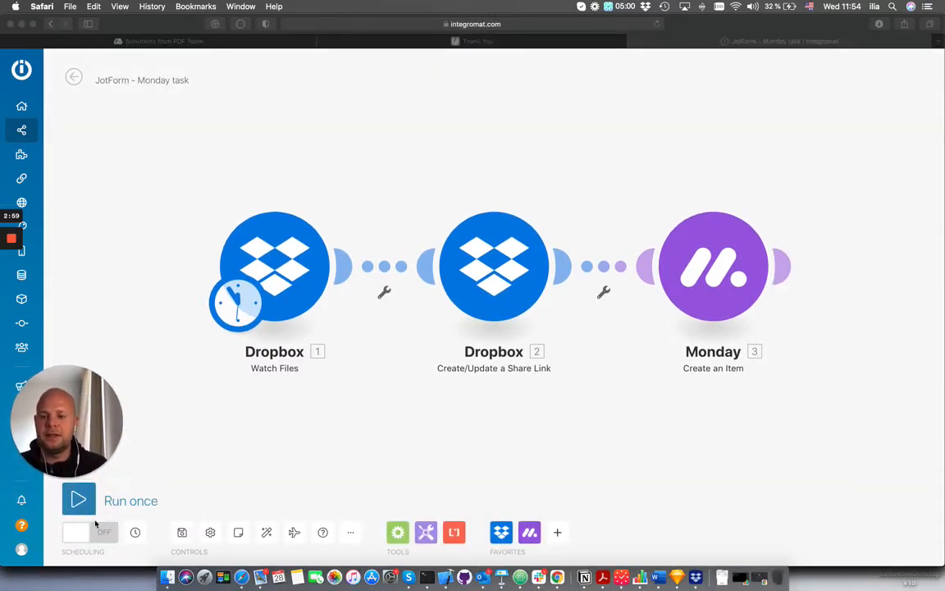
pyautogui.click(78, 499)
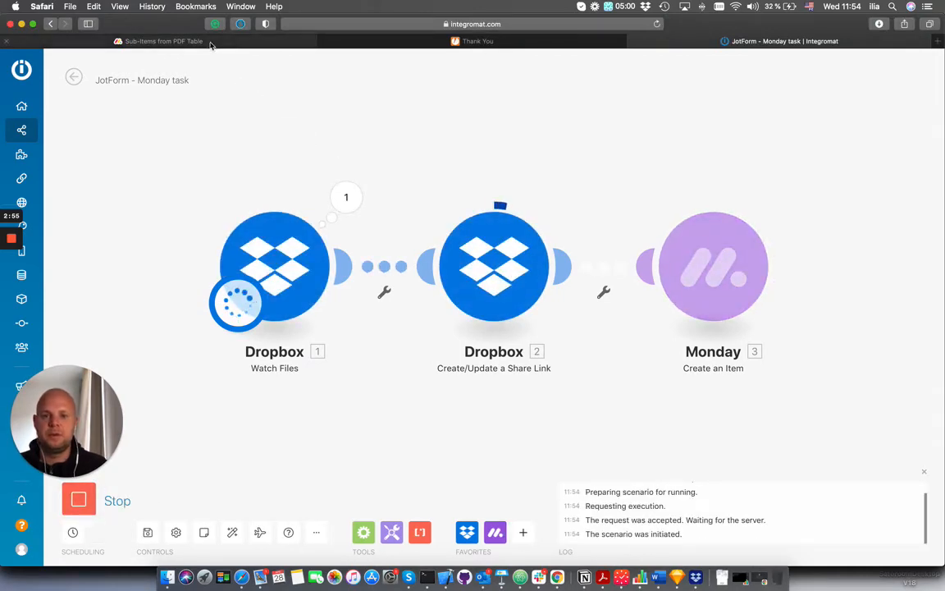
pyautogui.click(163, 41)
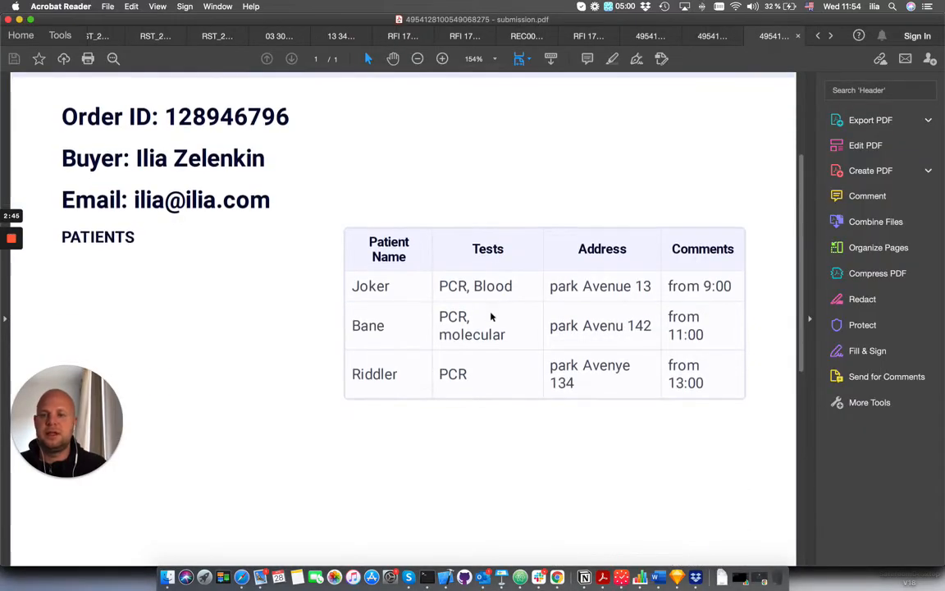
pyautogui.scroll(-3)
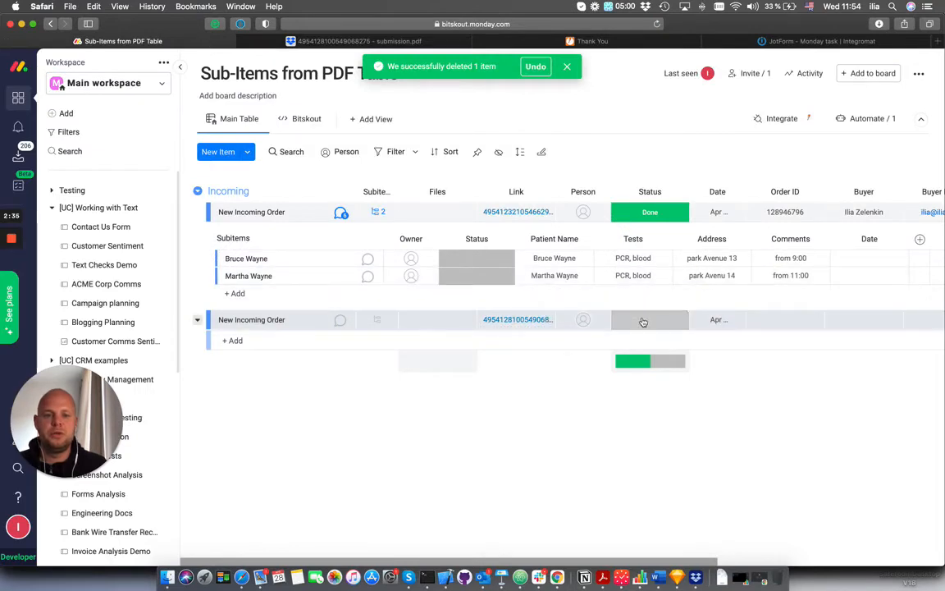
# Set the new order's Status to Extract Tables so automation fills details and marks Done
pyautogui.click(649, 319)
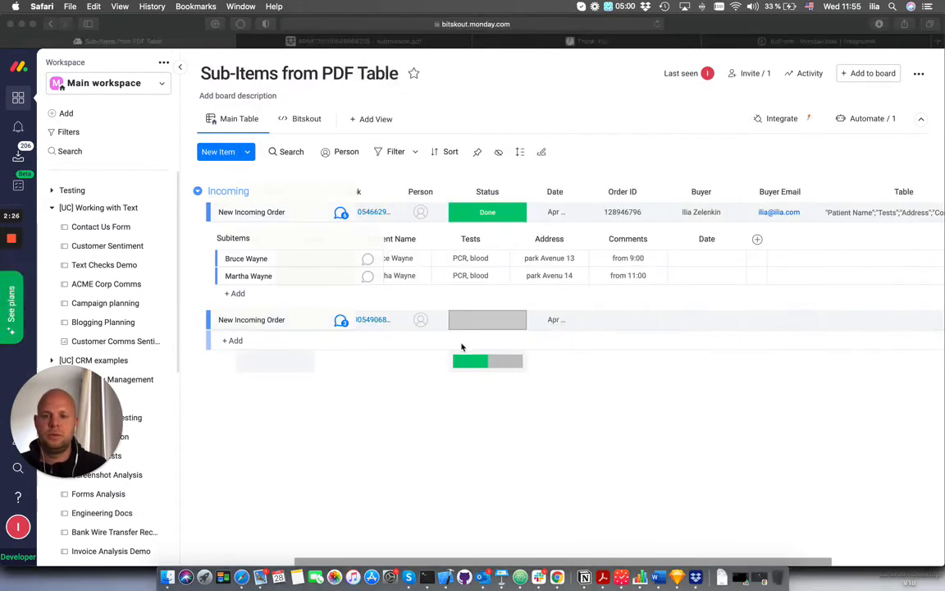
pyautogui.click(487, 319)
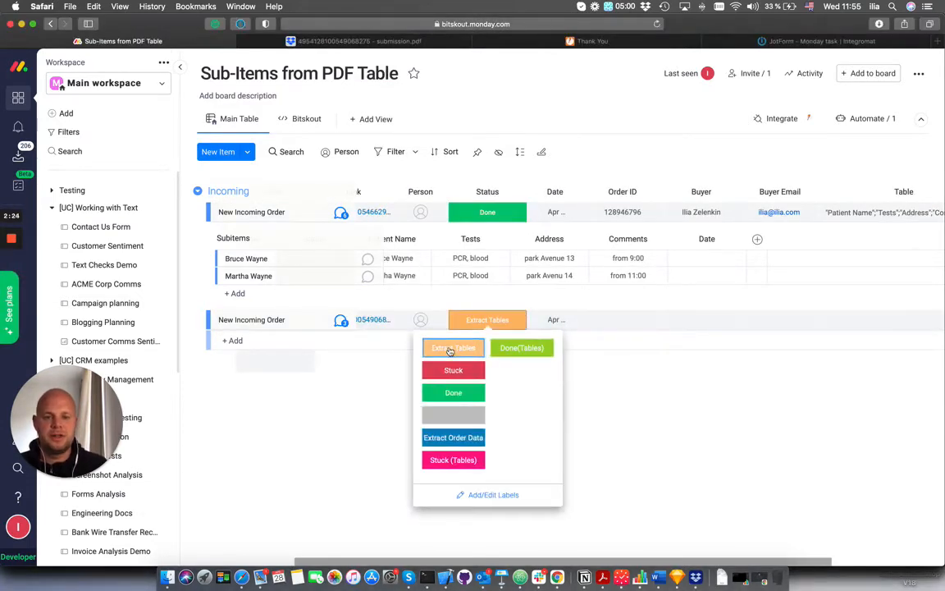
pyautogui.click(452, 347)
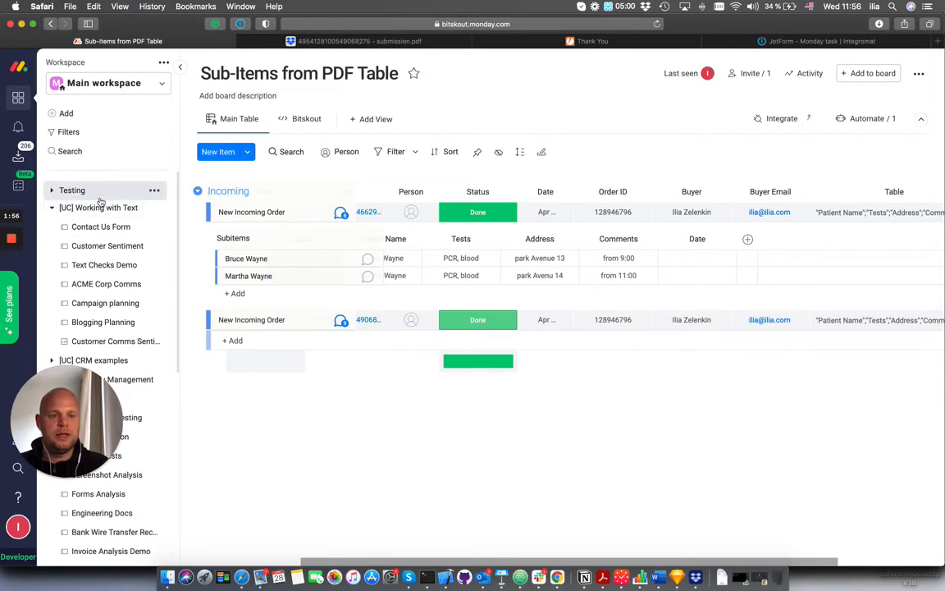
pyautogui.moveTo(10, 264)
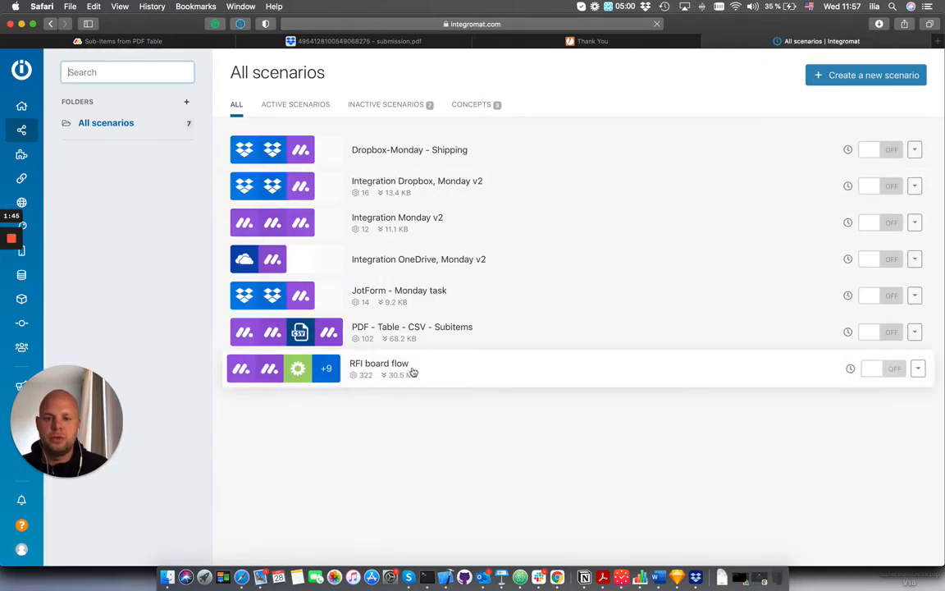
# Open the PDF - Table - CSV - Subitems scenario, then return to the monday.com board
pyautogui.click(411, 326)
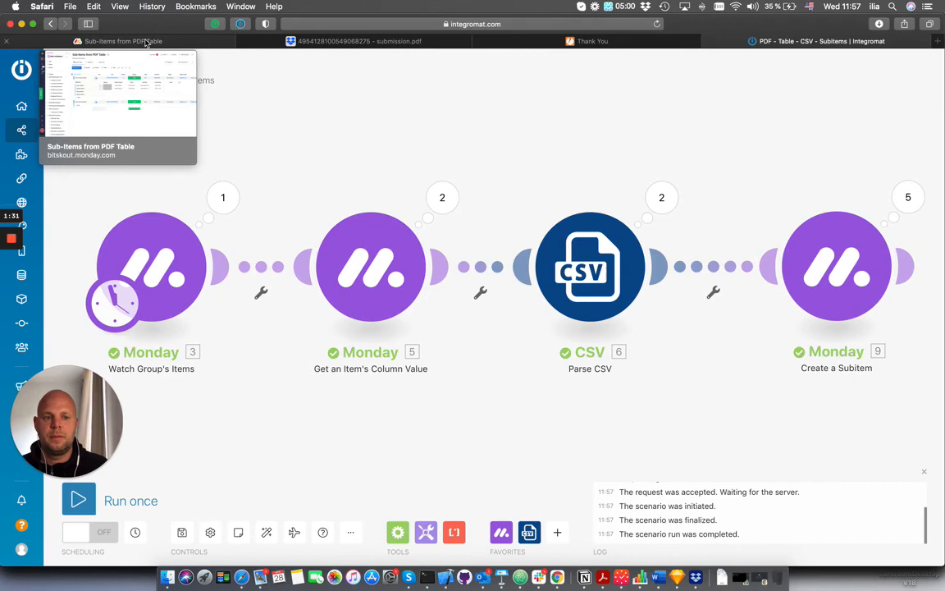
pyautogui.click(123, 41)
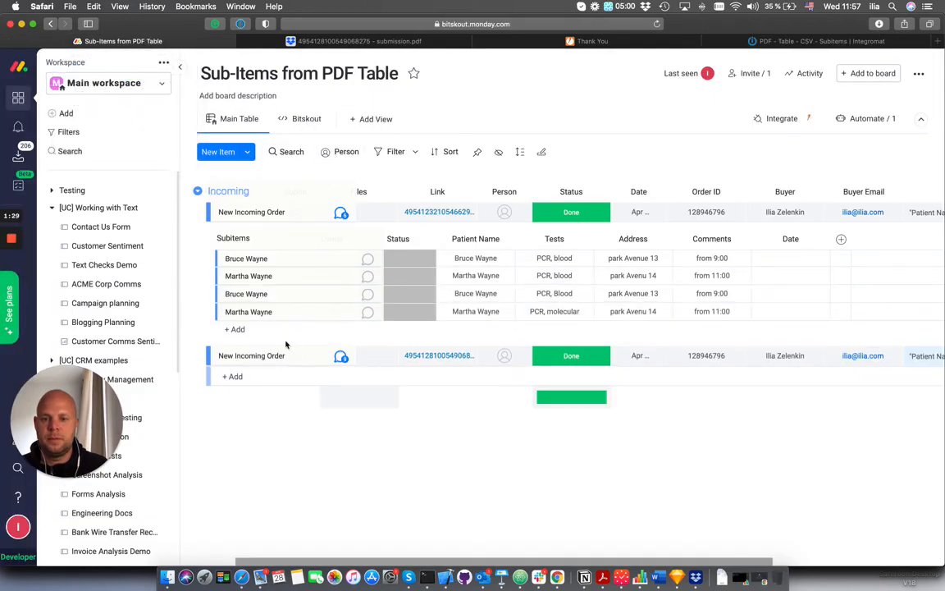